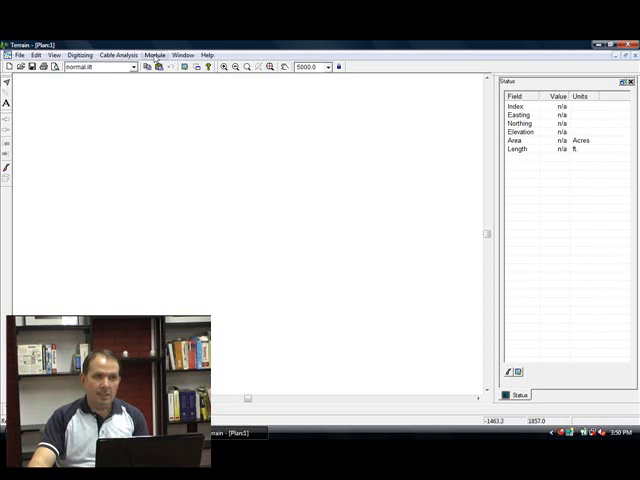
Review the XSCII import format's Codes and Structure settings in Terrain Setup, reaching the Import tab.
left_click(156, 54)
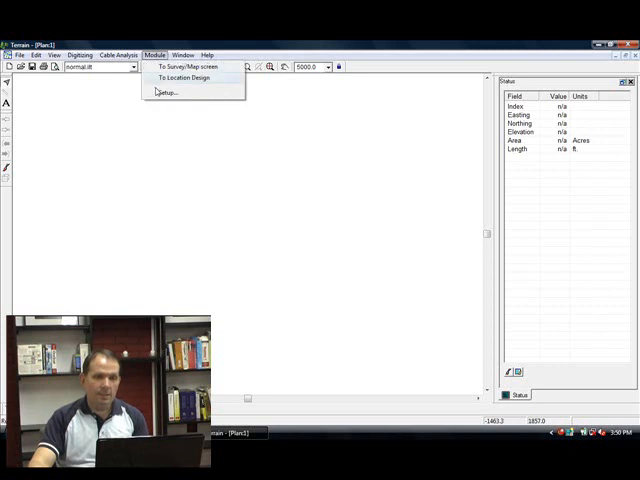
left_click(170, 92)
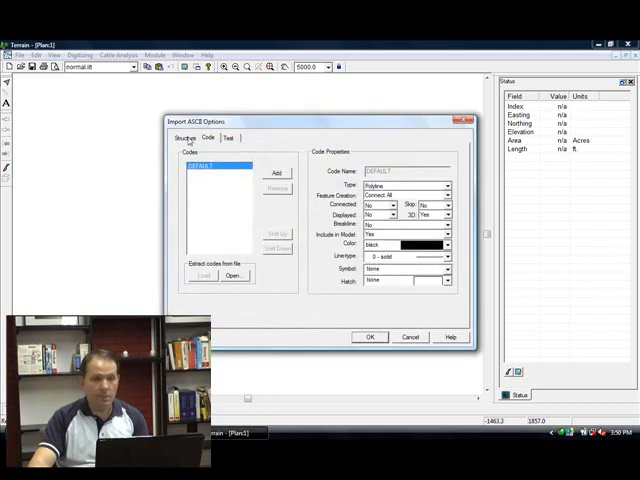
left_click(188, 138)
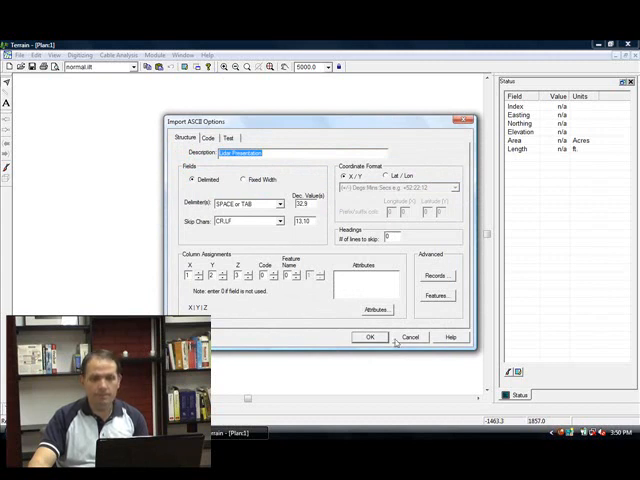
left_click(208, 138)
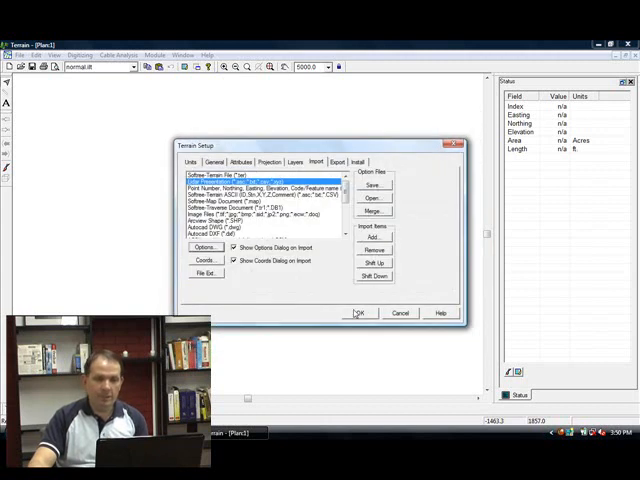
Confirm Terrain Setup with OK and reach the File menu commands.
left_click(372, 184)
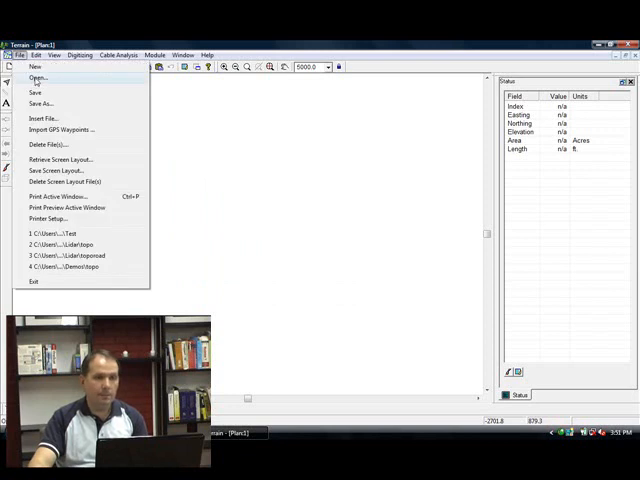
Import both BareEarth LiDAR tile text files, Ctrl-selecting them in the LiDAR folder.
left_click(44, 118)
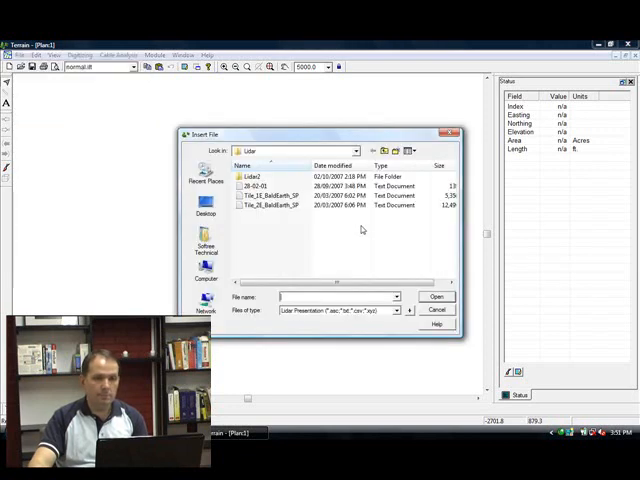
left_click(270, 196)
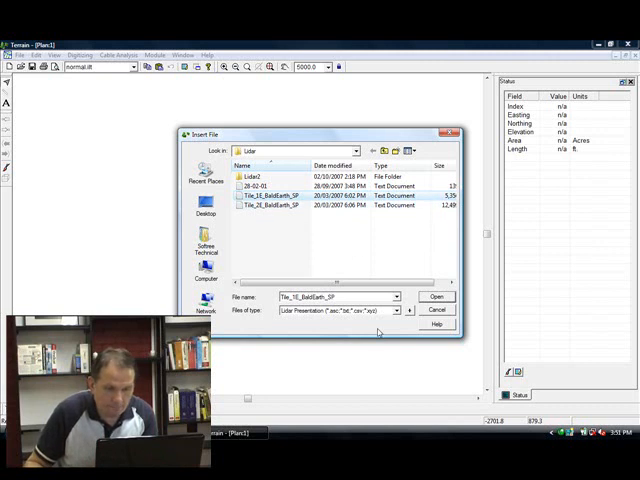
left_click(270, 204)
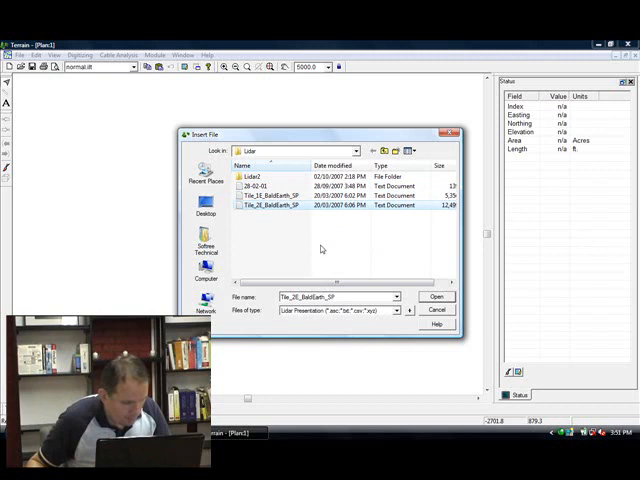
left_click(264, 196)
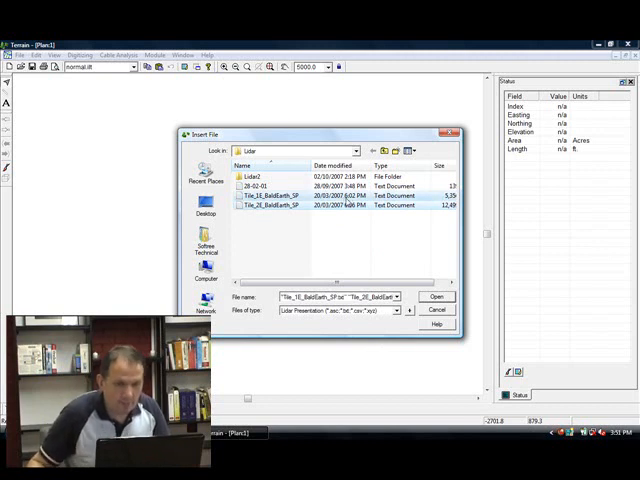
mouse_move(326, 226)
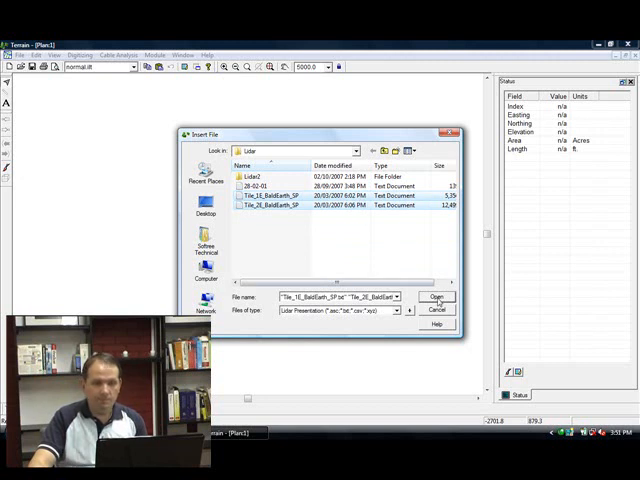
left_click(436, 296)
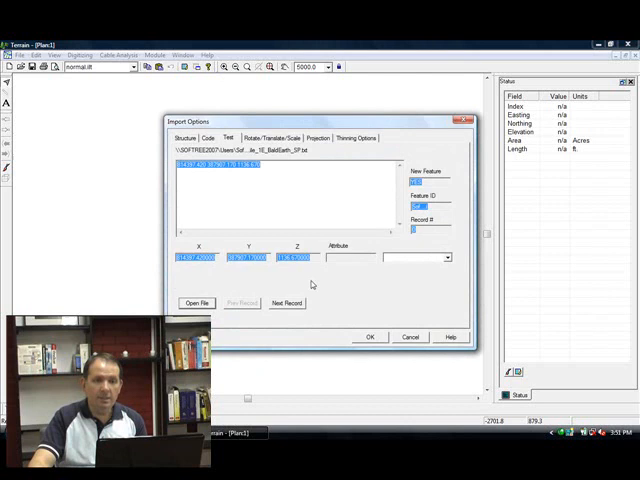
Review the Filtering Options range settings and confirm to start importing the tiles.
left_click(356, 136)
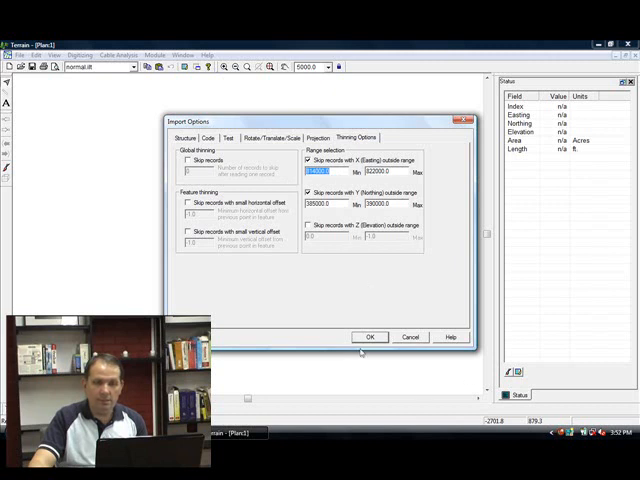
left_click(368, 336)
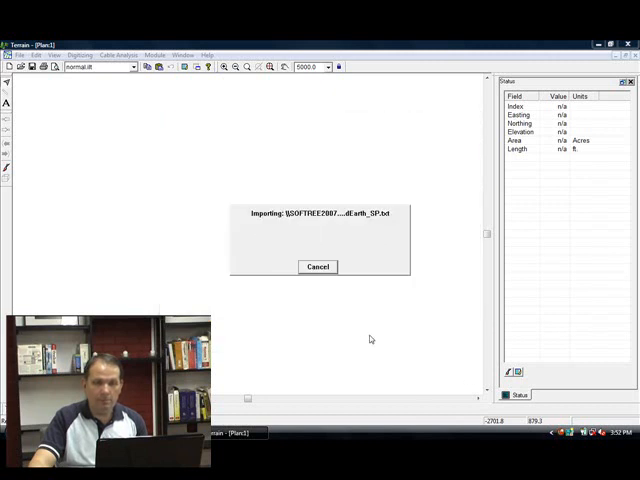
mouse_move(376, 280)
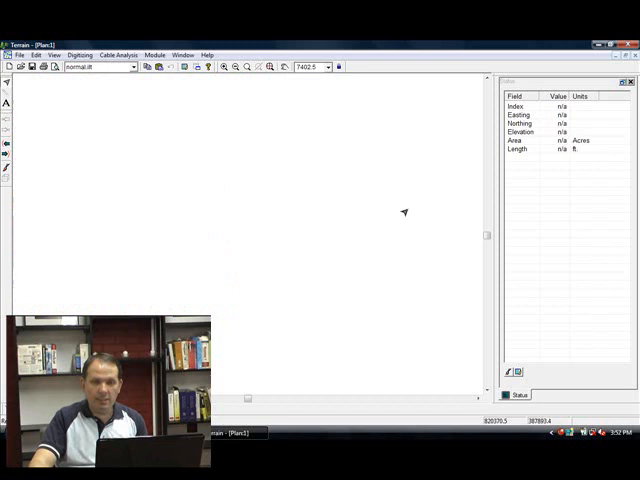
mouse_move(440, 166)
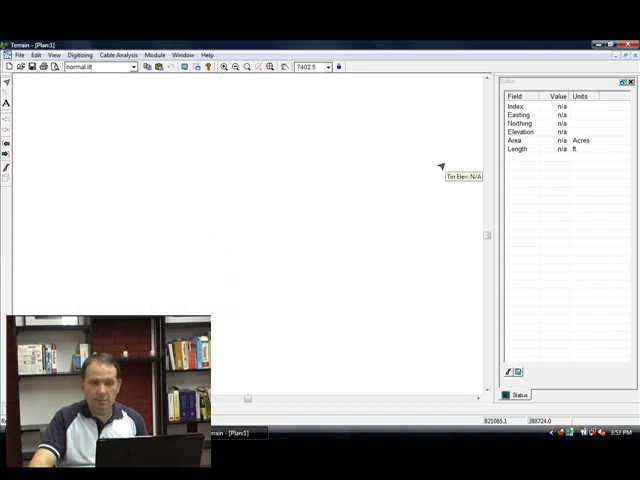
mouse_move(248, 204)
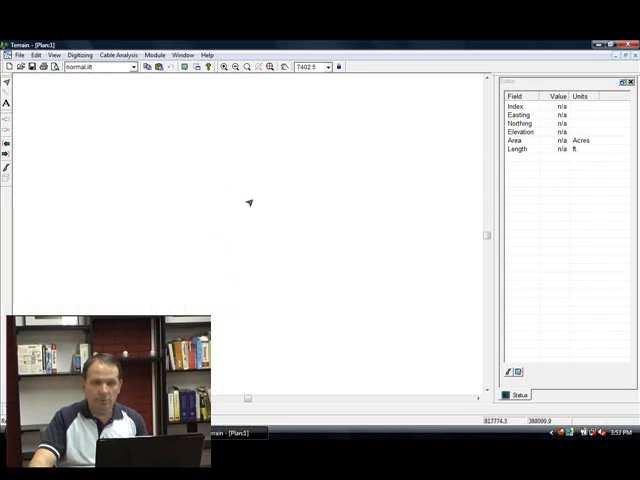
mouse_move(312, 216)
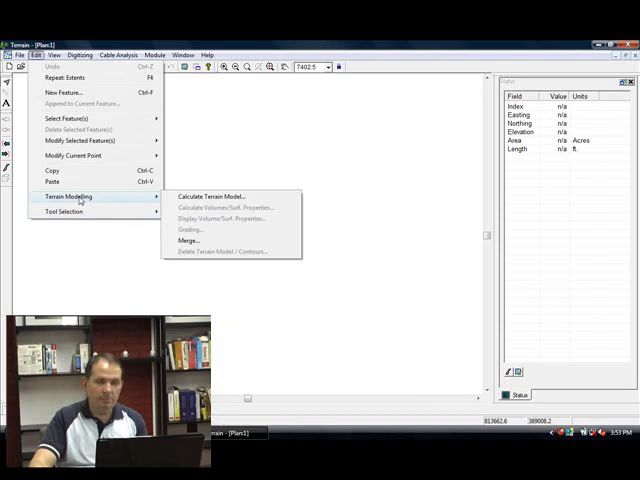
mouse_move(204, 196)
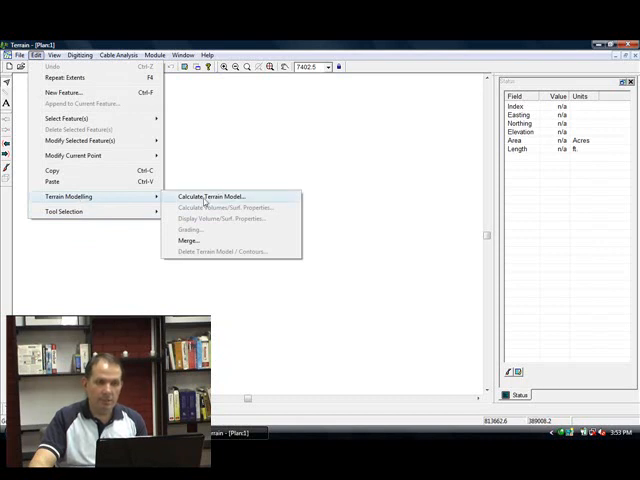
Run Calculate Terrain Model with triangles, smoothing and major/minor contour intervals.
left_click(208, 196)
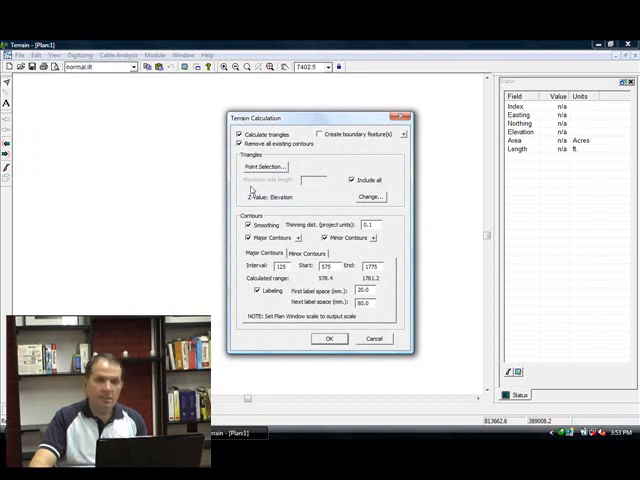
mouse_move(372, 256)
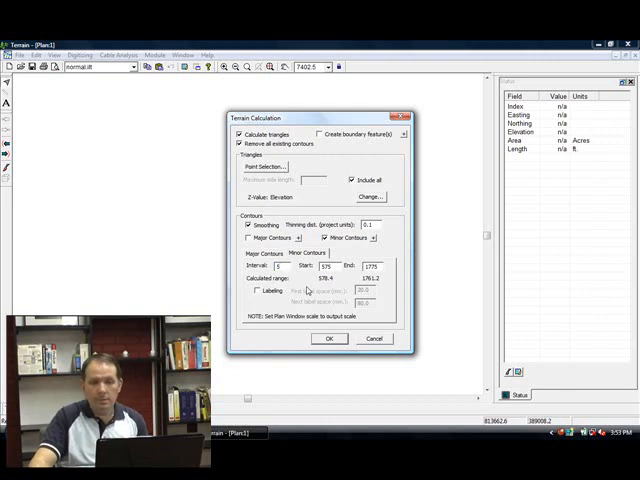
mouse_move(324, 284)
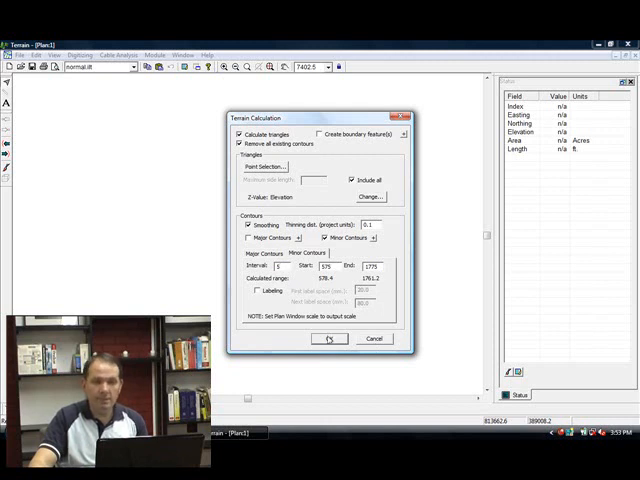
left_click(328, 338)
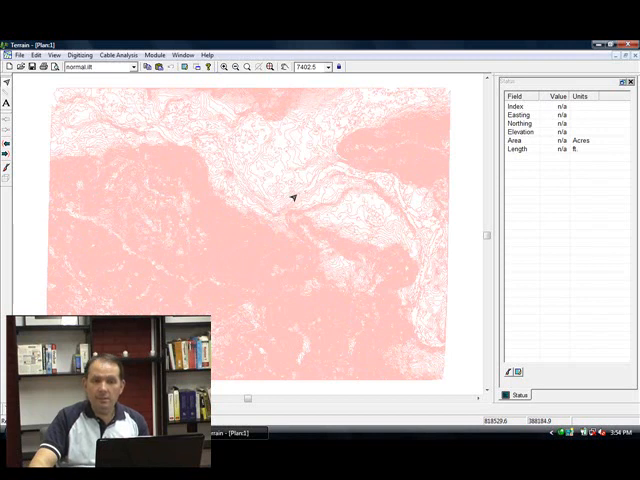
mouse_move(288, 210)
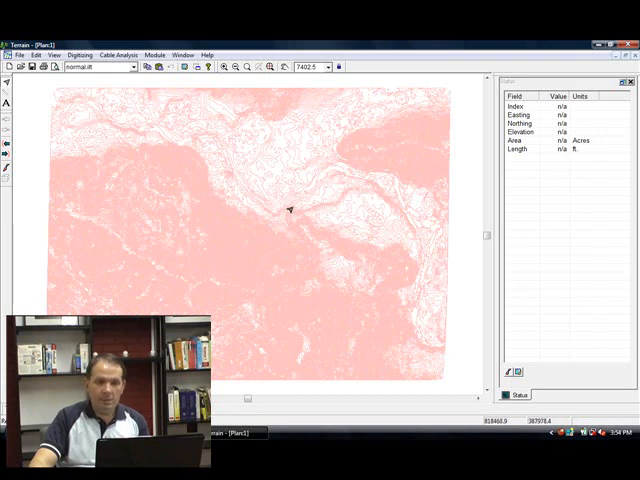
After the contours draw, reach the Window menu for a new graphics window.
left_click(184, 54)
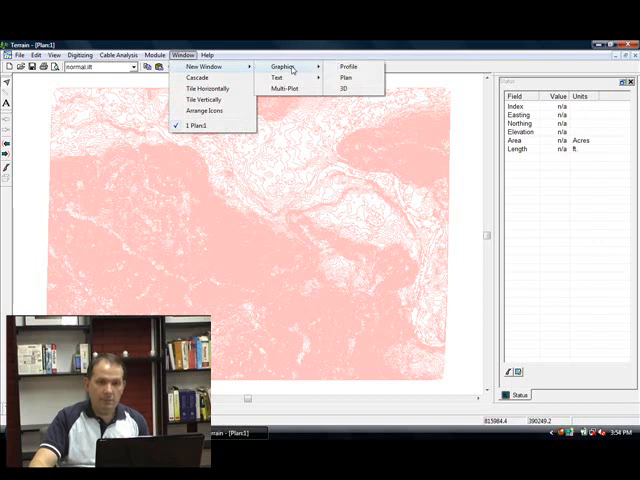
mouse_move(344, 90)
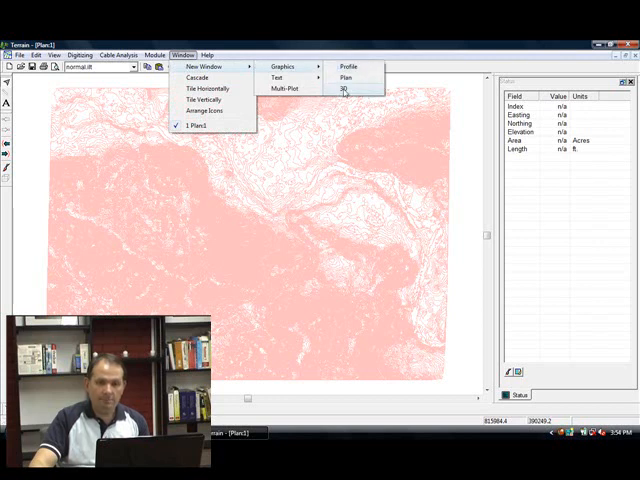
Create a new 3D graphics window of the terrain triangles.
left_click(344, 88)
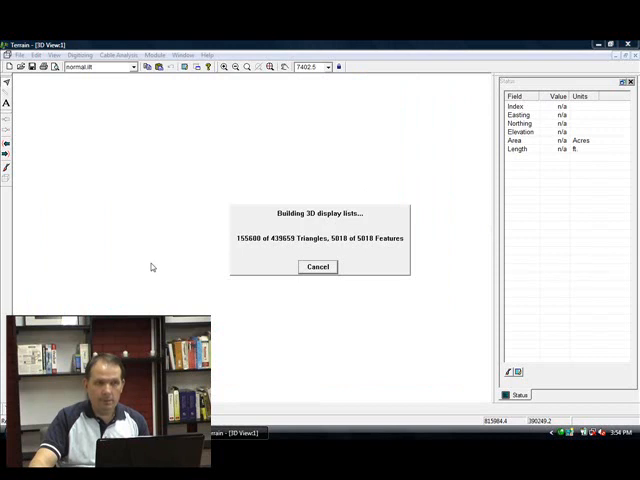
mouse_move(316, 268)
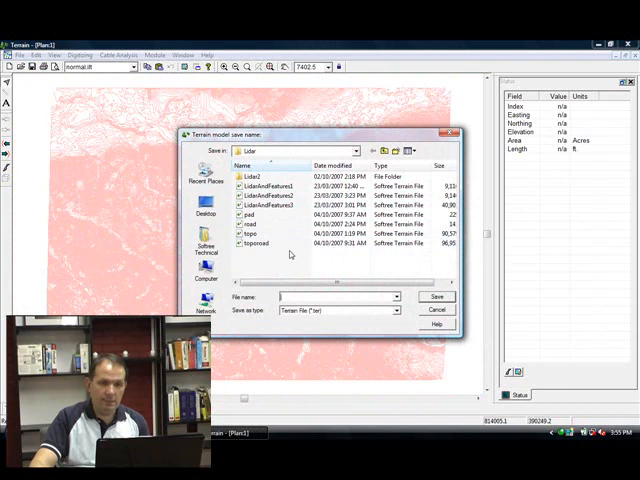
Save the terrain model over the existing TER file and switch to the Location module.
left_click(258, 232)
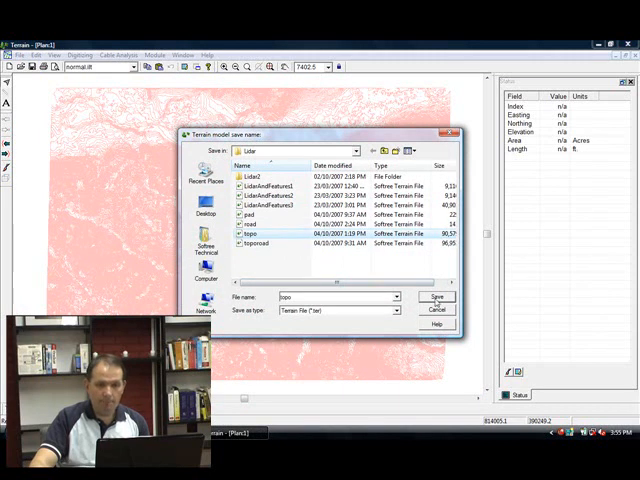
left_click(436, 296)
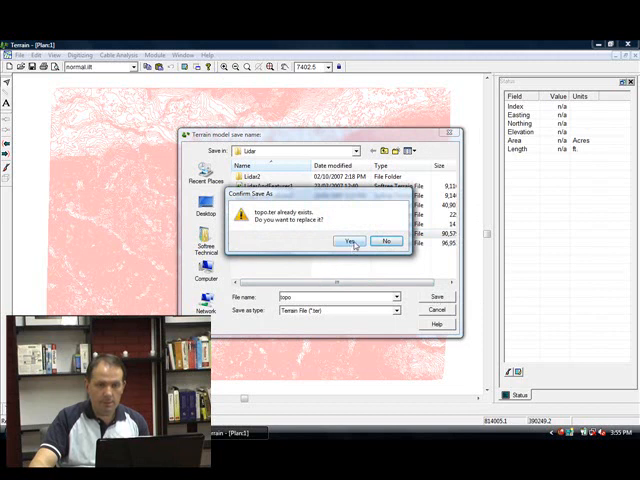
left_click(344, 240)
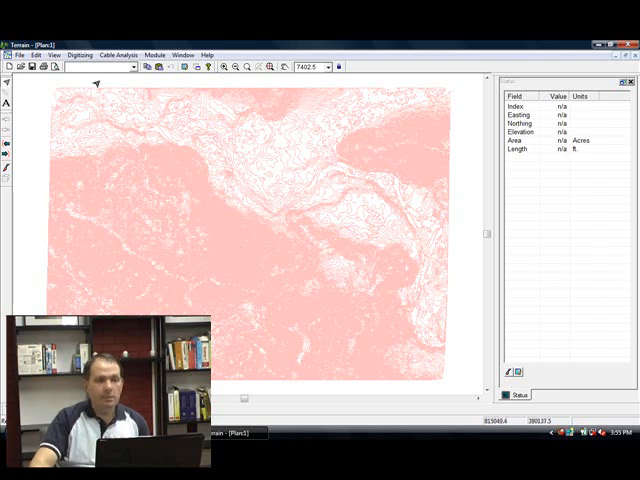
mouse_move(304, 118)
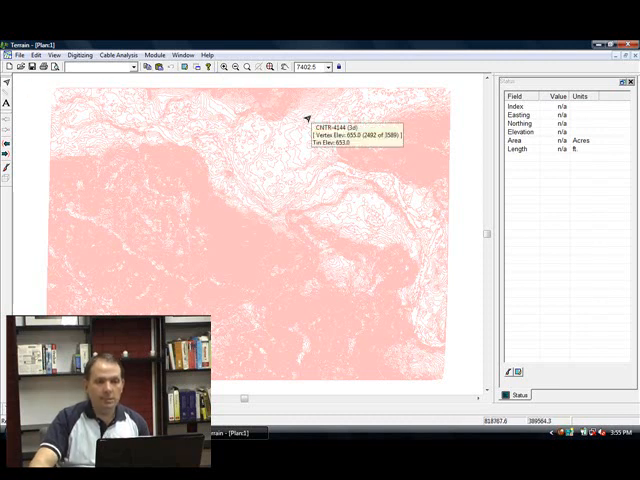
left_click(152, 54)
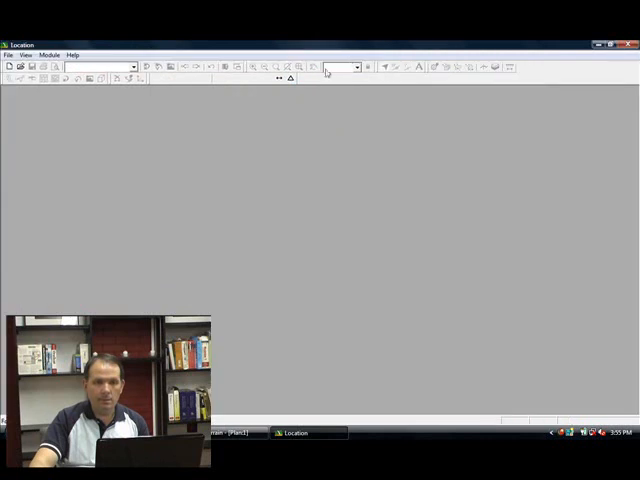
Start a new design from the saved TER file with start coordinates at Center of Terrain.
left_click(8, 52)
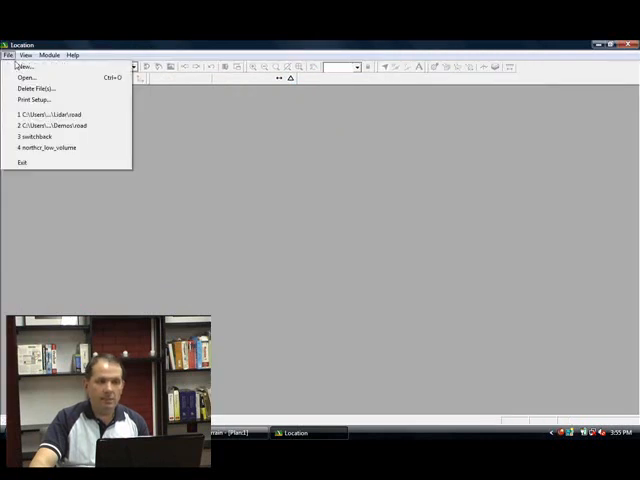
left_click(24, 68)
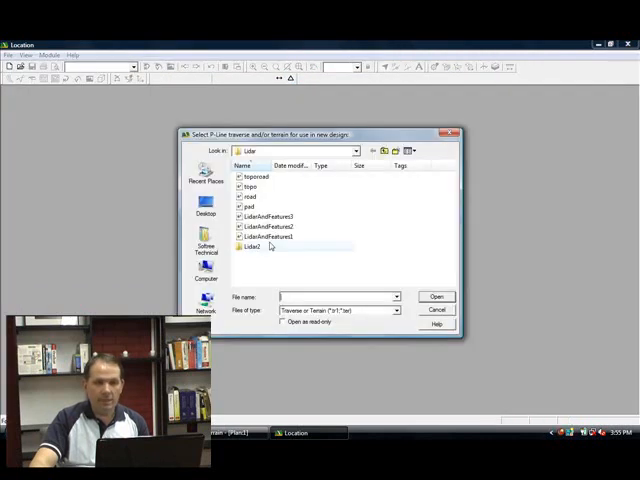
left_click(252, 186)
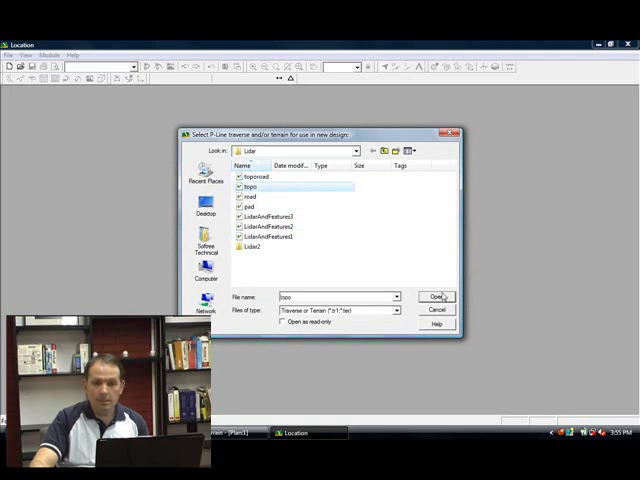
left_click(438, 296)
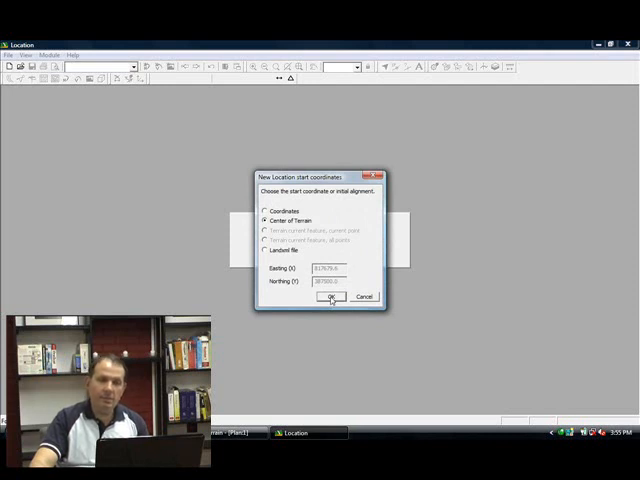
mouse_move(360, 198)
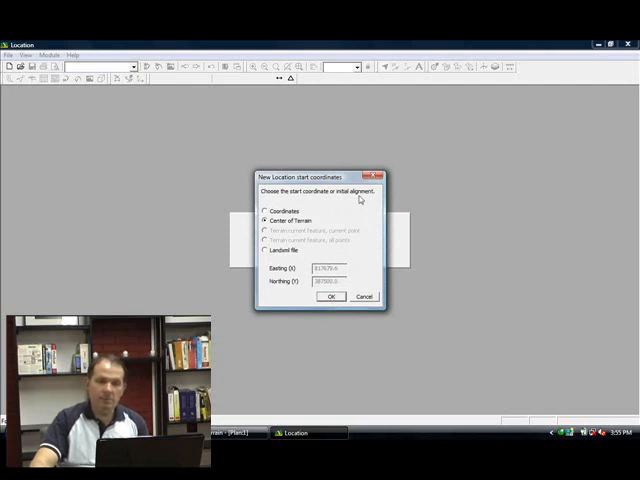
left_click(332, 296)
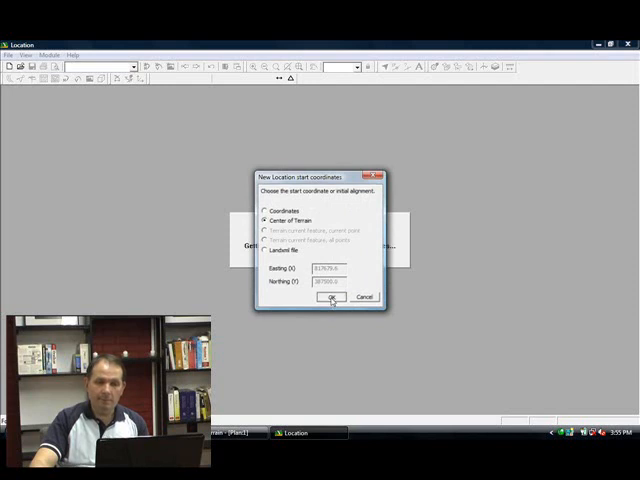
left_click(332, 296)
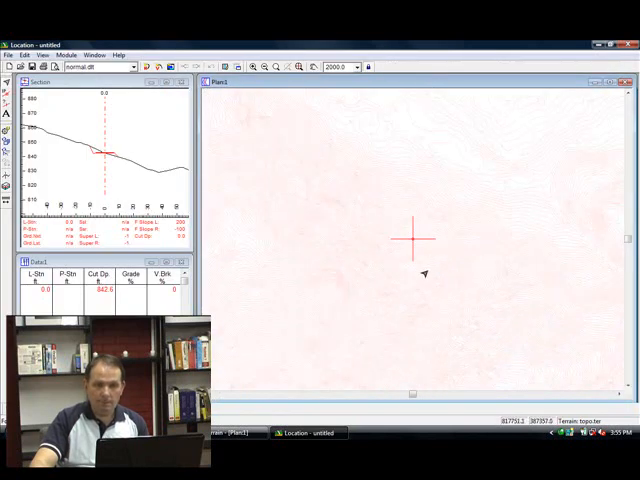
Review Plan Options via right-click and bring up the section and horizontal curve parameter panels.
left_click(138, 66)
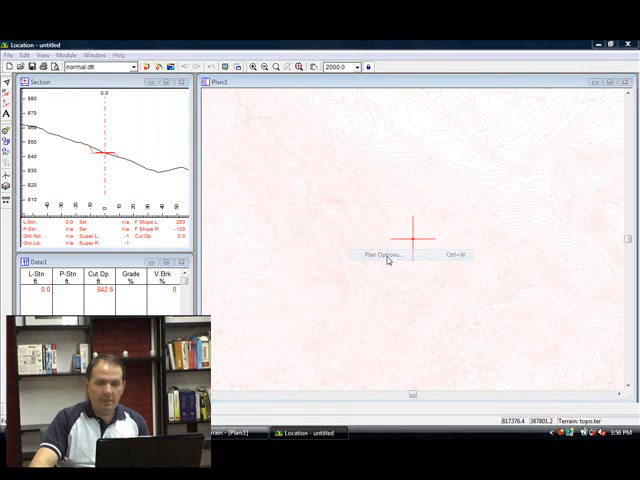
left_click(384, 256)
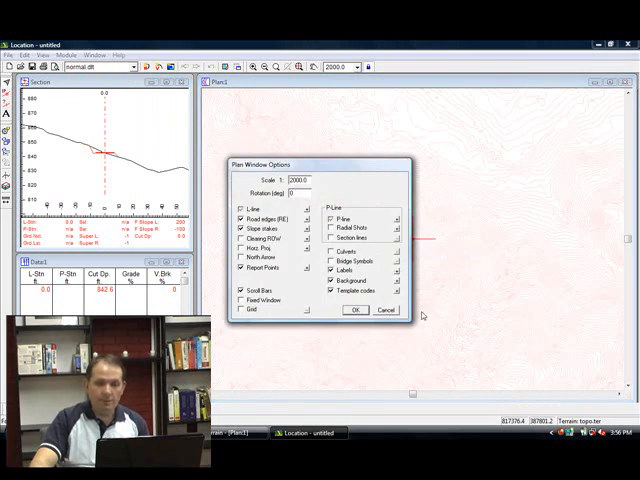
left_click(352, 310)
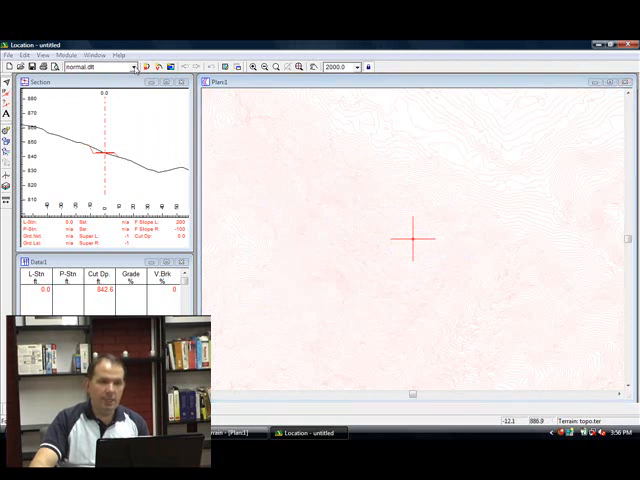
left_click(136, 68)
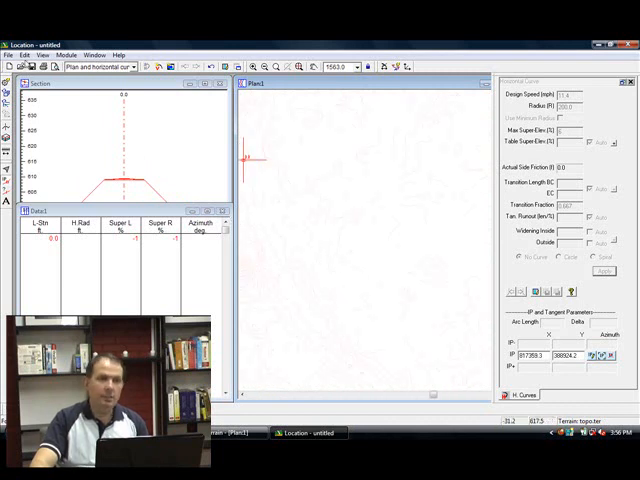
Bring up the road template editor and review entries in a component's Parameters list.
left_click(20, 54)
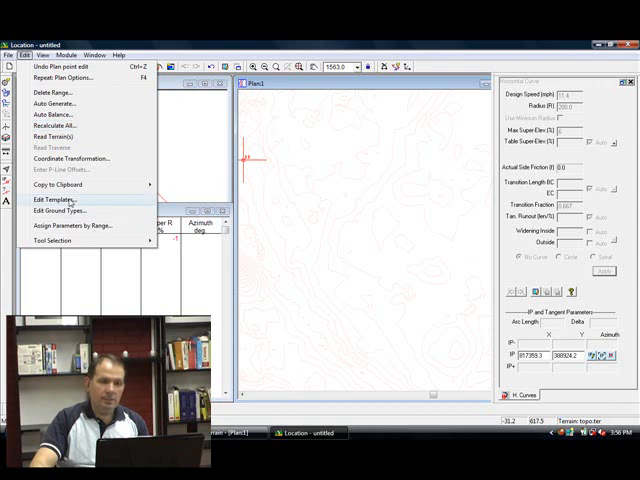
left_click(52, 200)
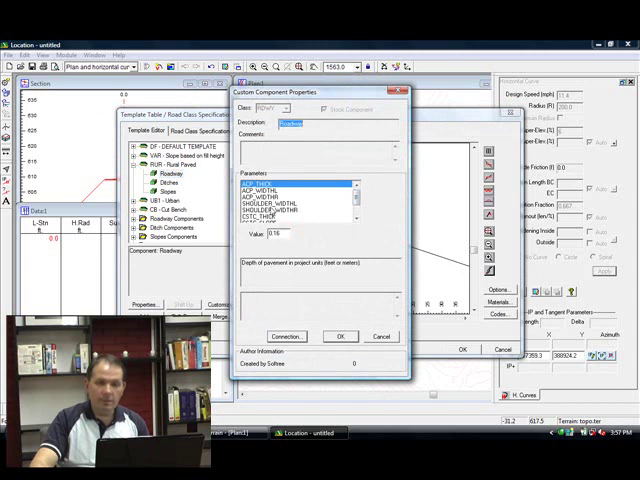
left_click(290, 192)
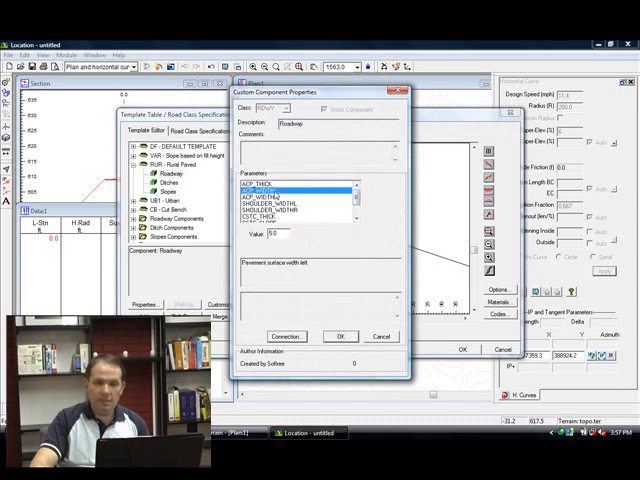